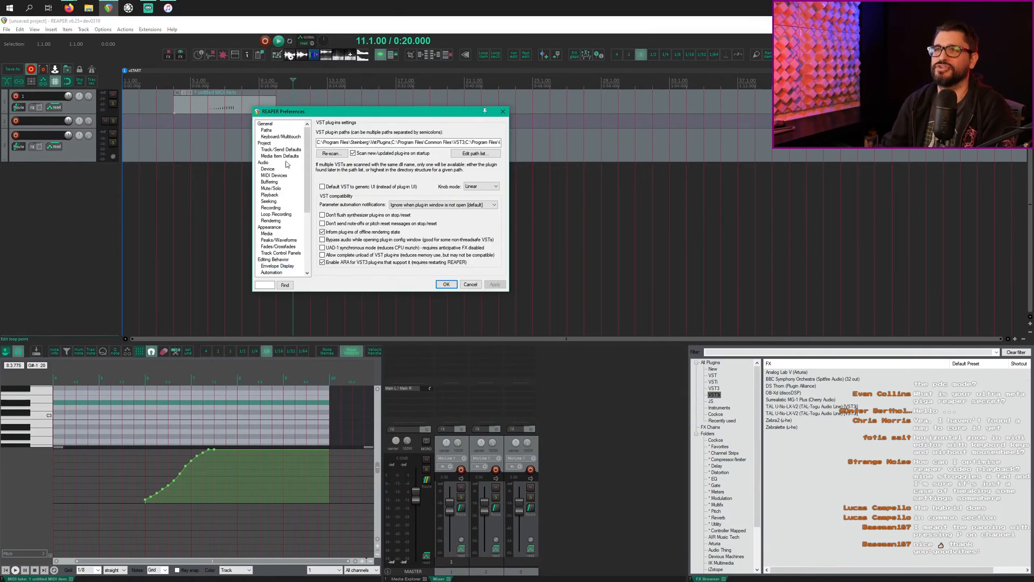
Step: Show the Advanced UI/system tweaks window from the General preferences page
click(265, 123)
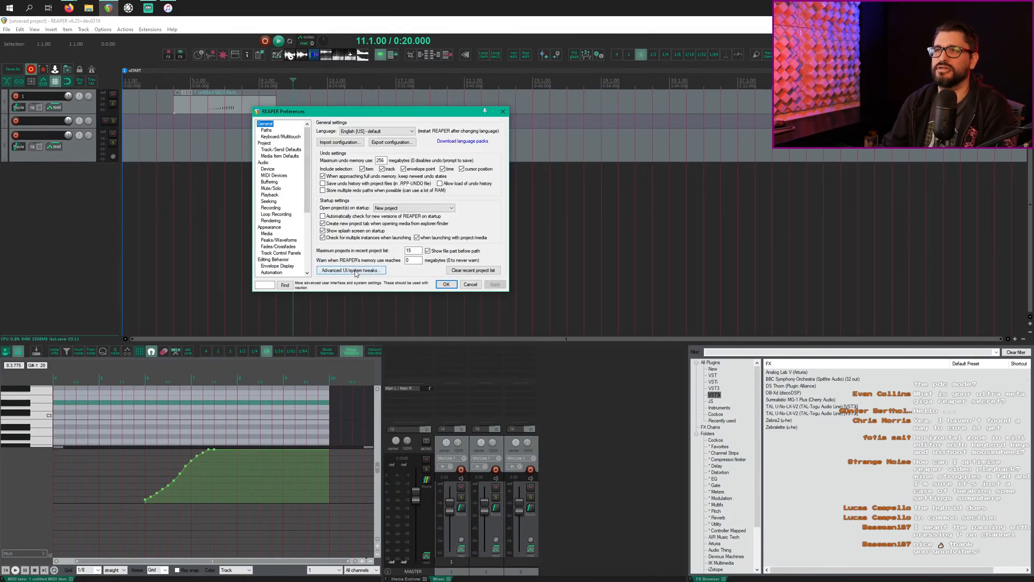
click(351, 270)
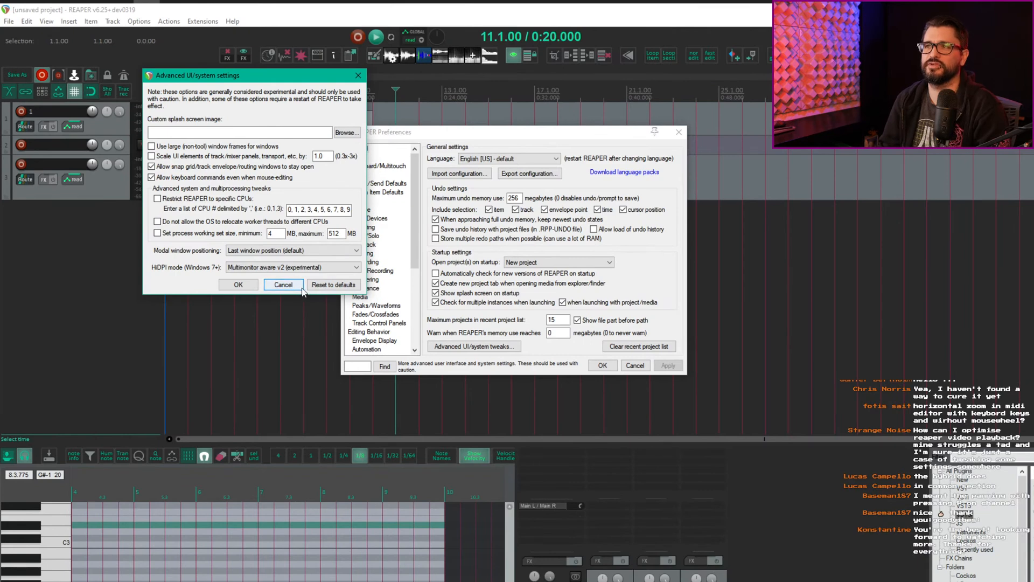
click(282, 284)
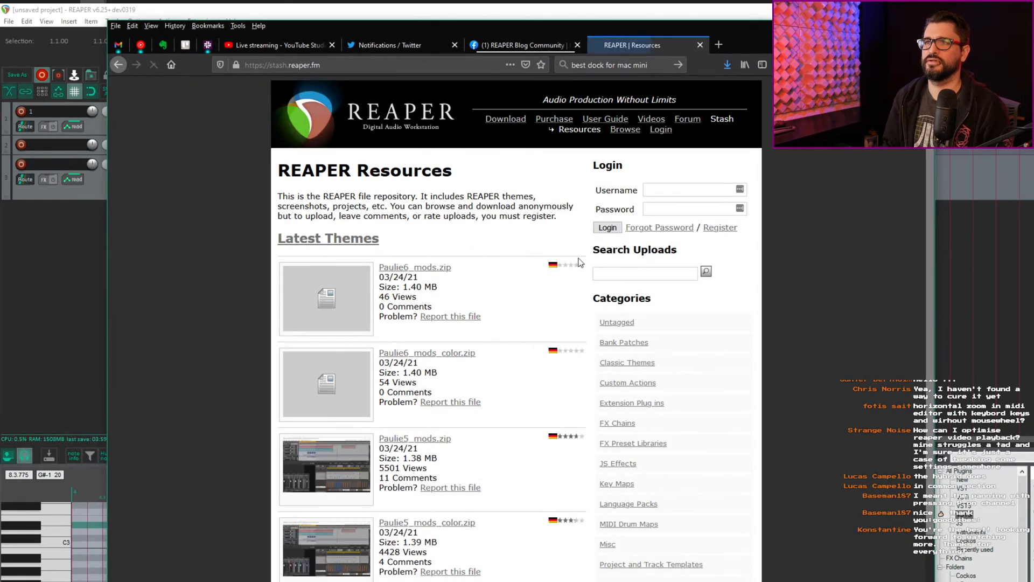
Step: Search the REAPER Stash uploads for 'splash' and go to the Reaper splash.png upload by CzarMore
text(splash)
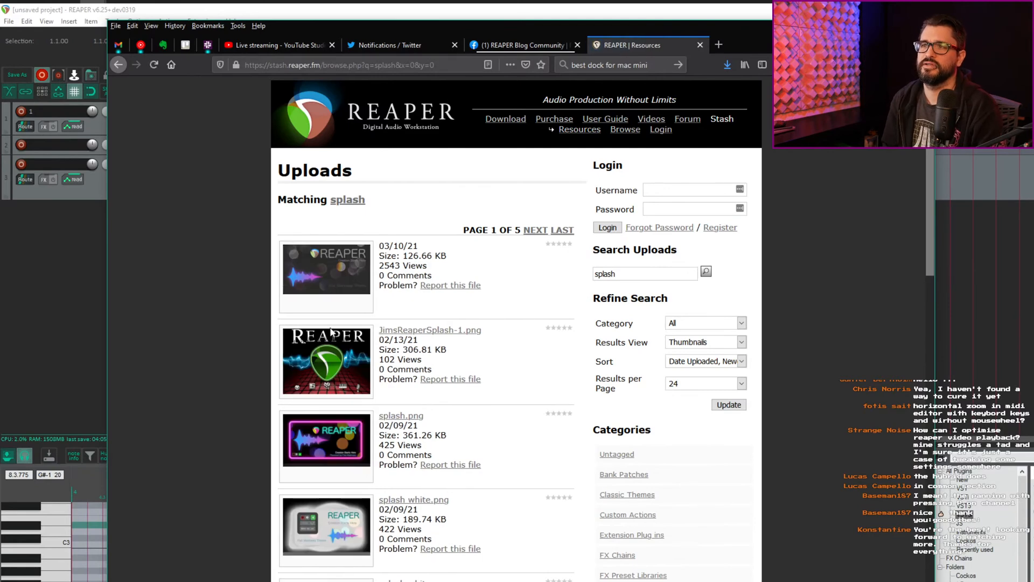
scroll(down, 3)
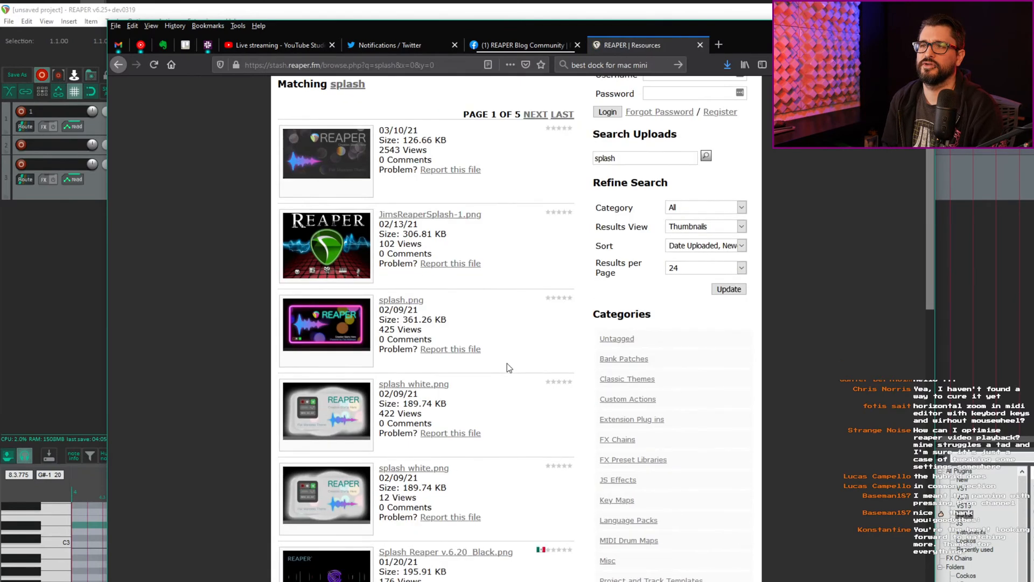
scroll(down, 3)
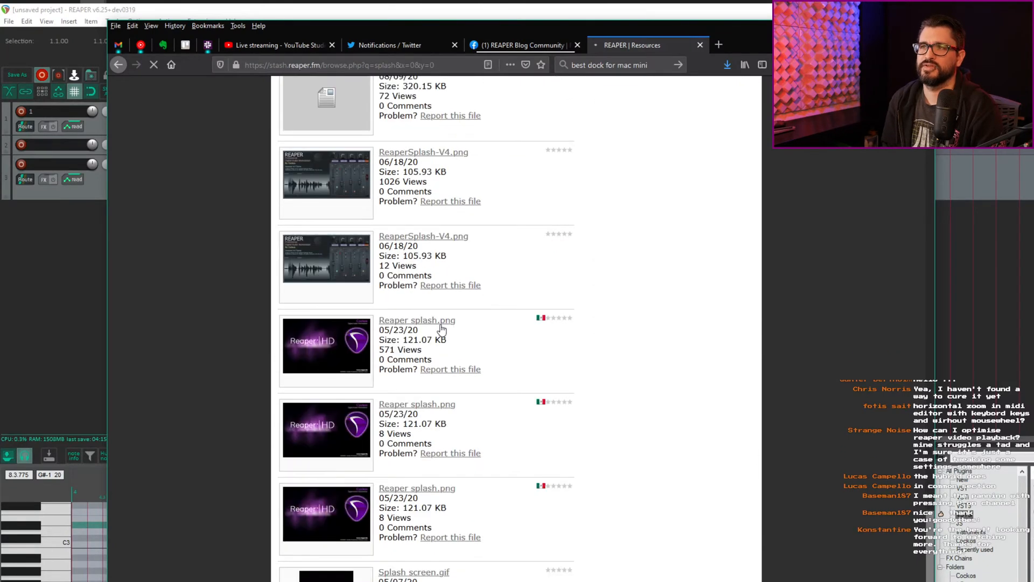
click(417, 320)
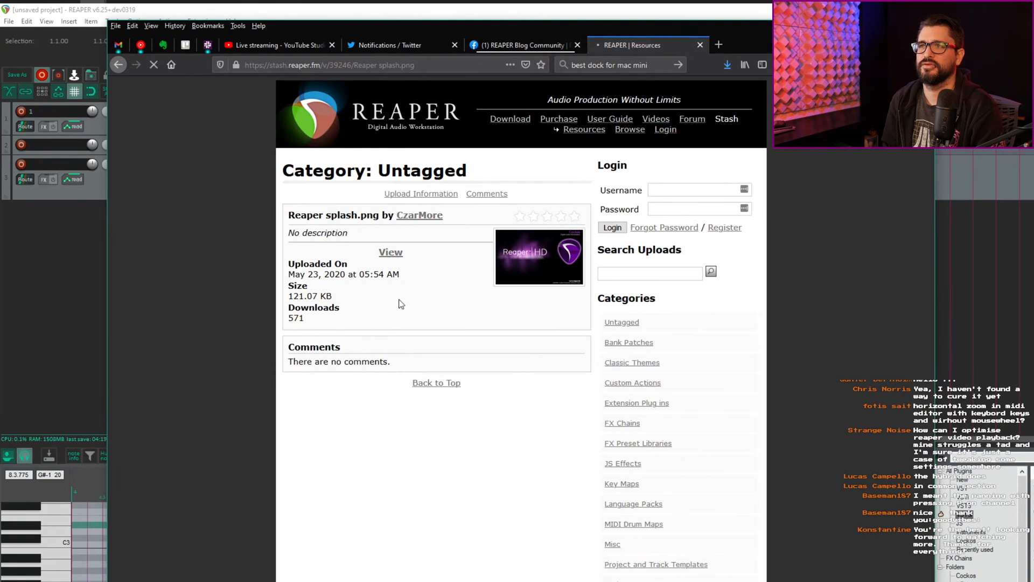
Step: Save Reaper splash.png from the page to the Downloads folder via Save Image As
right_click(504, 386)
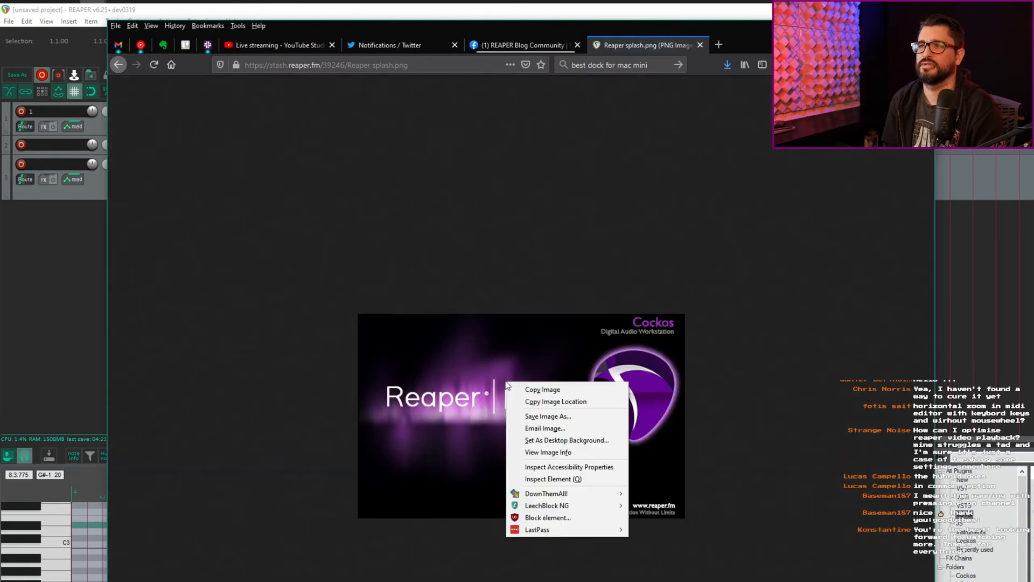
mouse_move(567, 427)
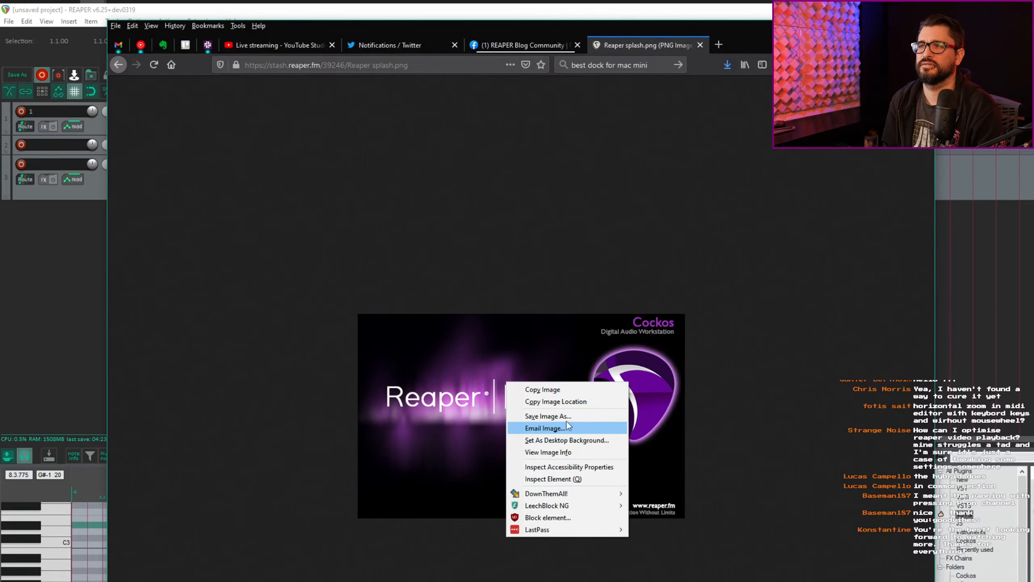
click(546, 415)
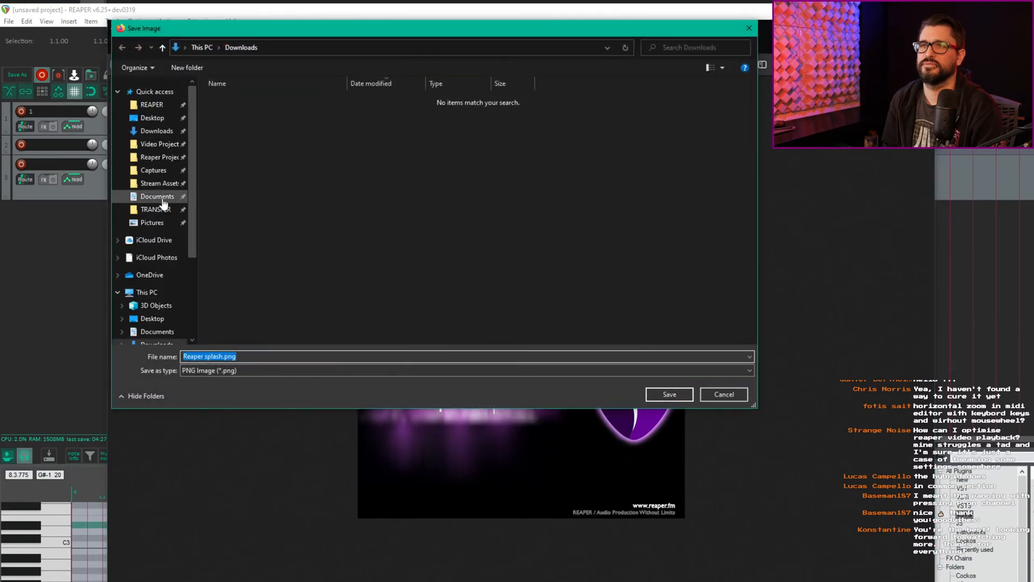
click(152, 104)
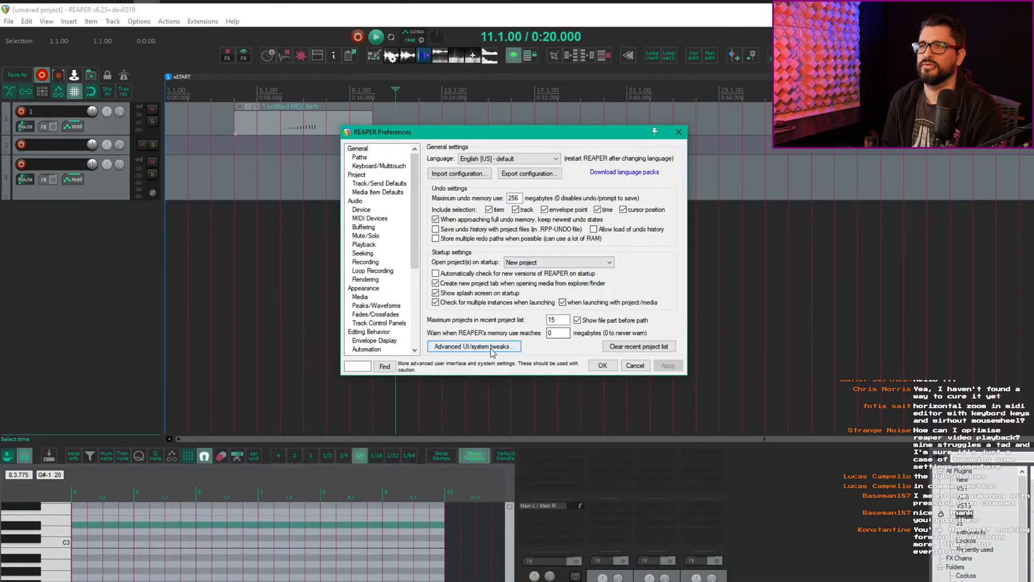
Step: Browse to the downloaded splash image for the custom splash screen, then restart REAPER without saving the project
click(473, 346)
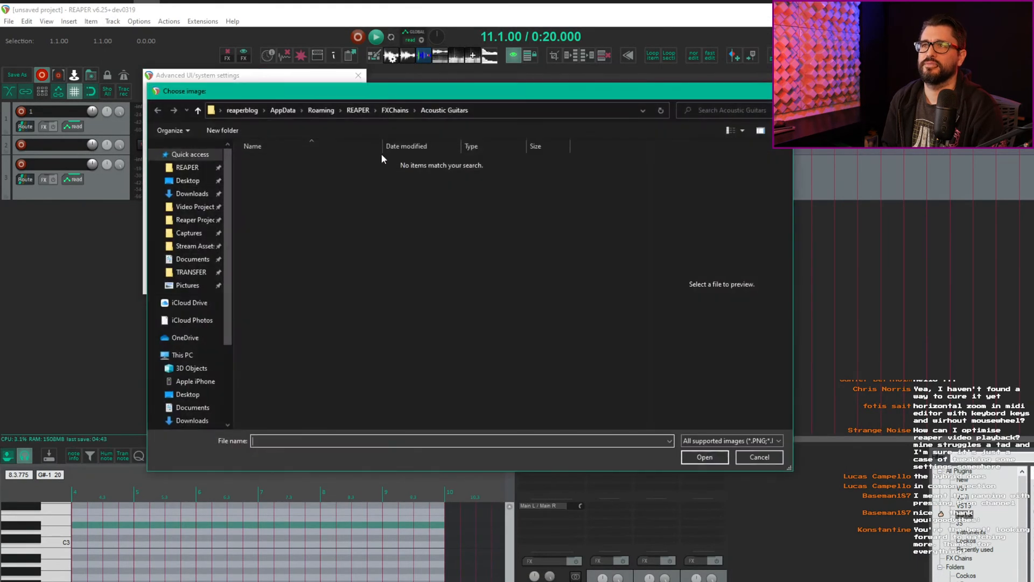
click(357, 110)
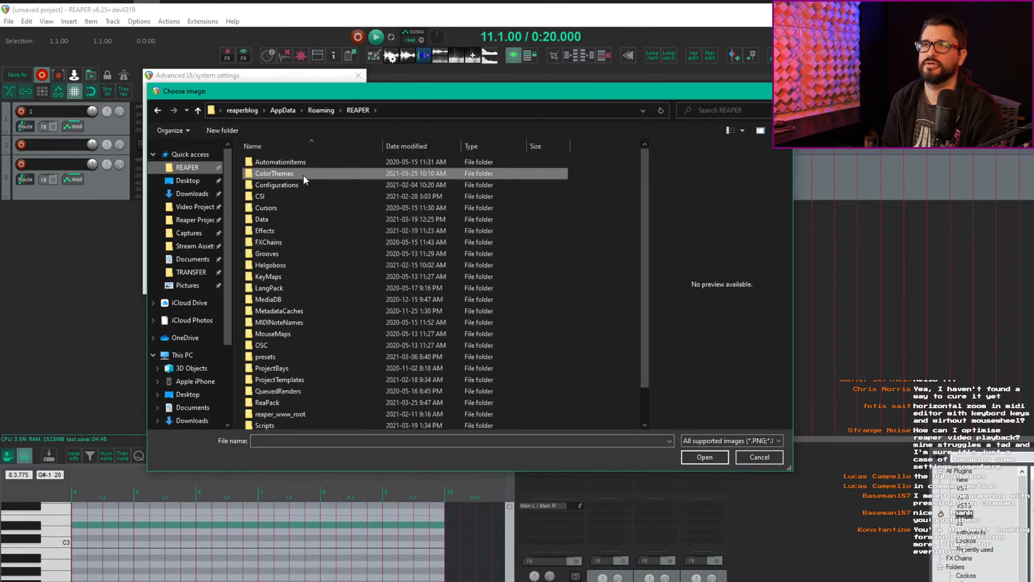
double_click(273, 172)
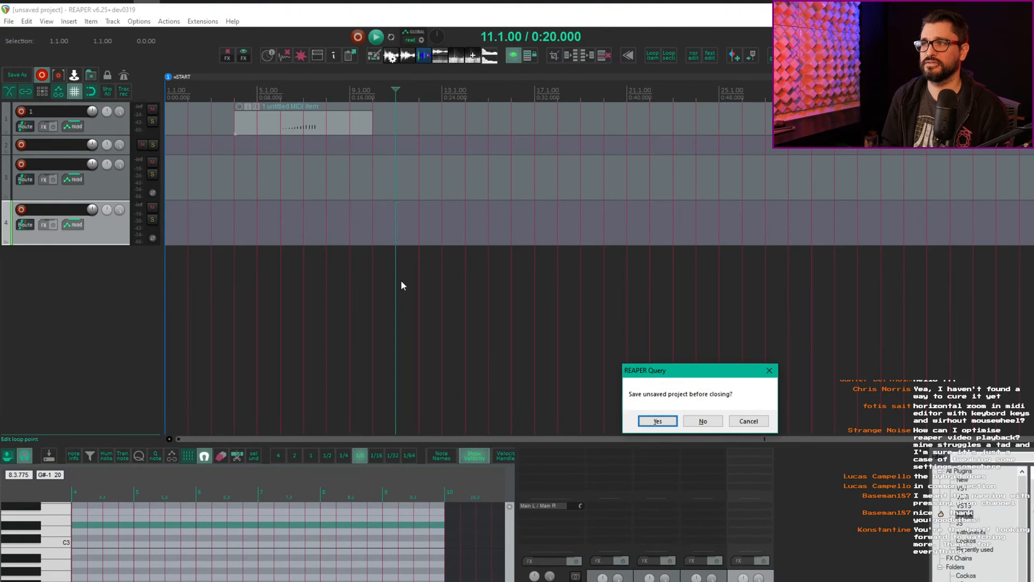
click(701, 421)
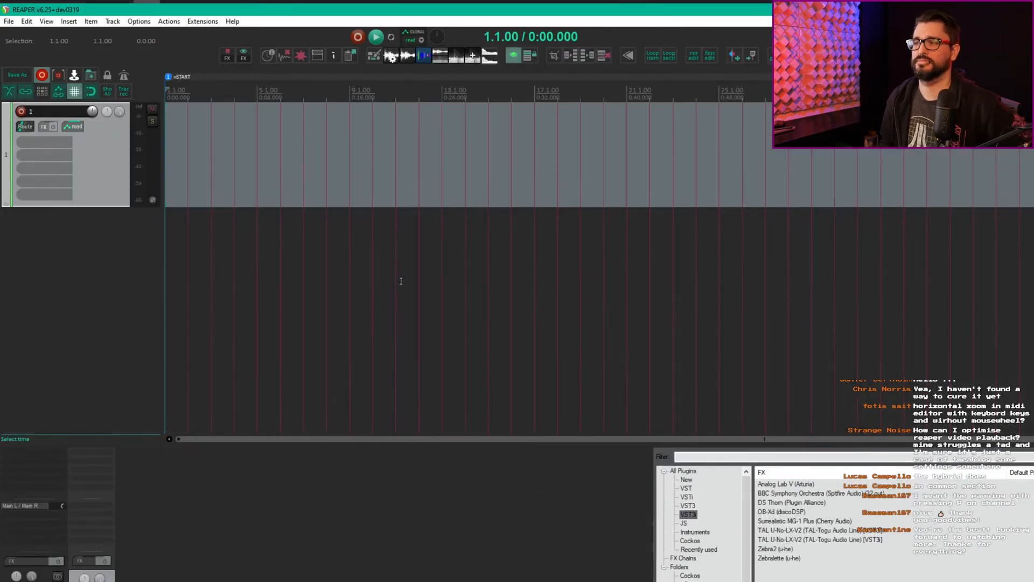